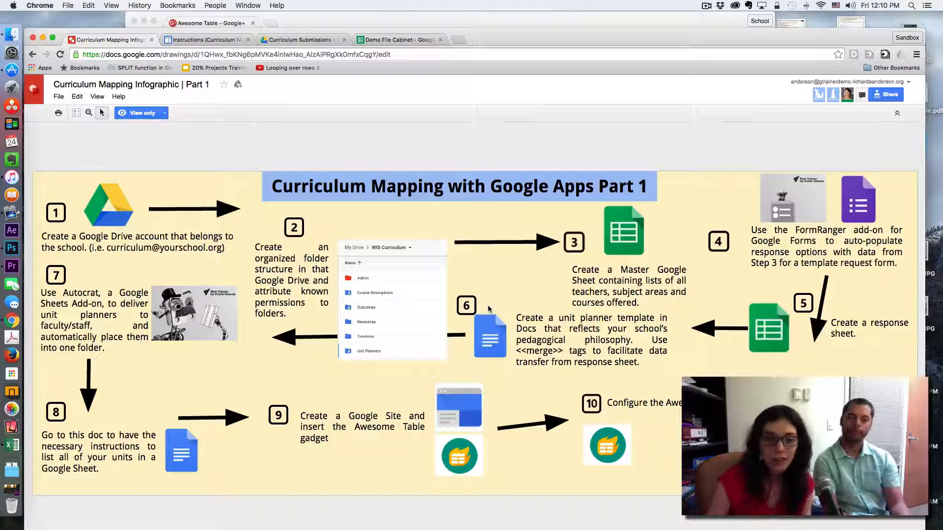
mouse_move(359, 449)
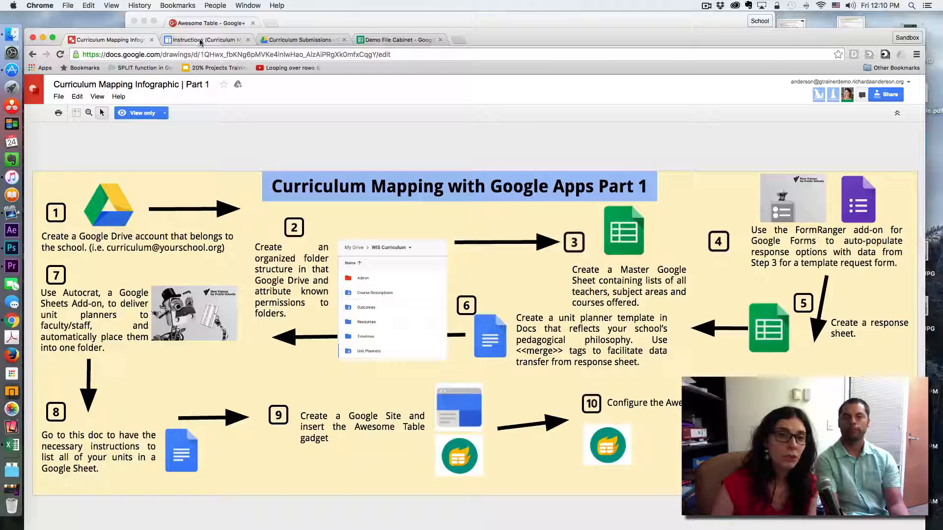
Step: From Insert > More gadgets, scroll the Featured list down to the Awesome Table gadget
left_click(206, 39)
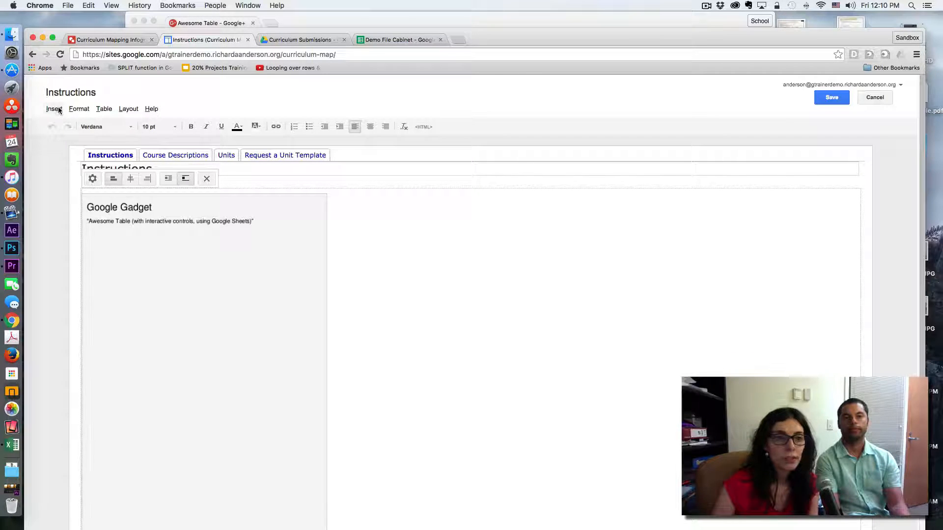
left_click(54, 109)
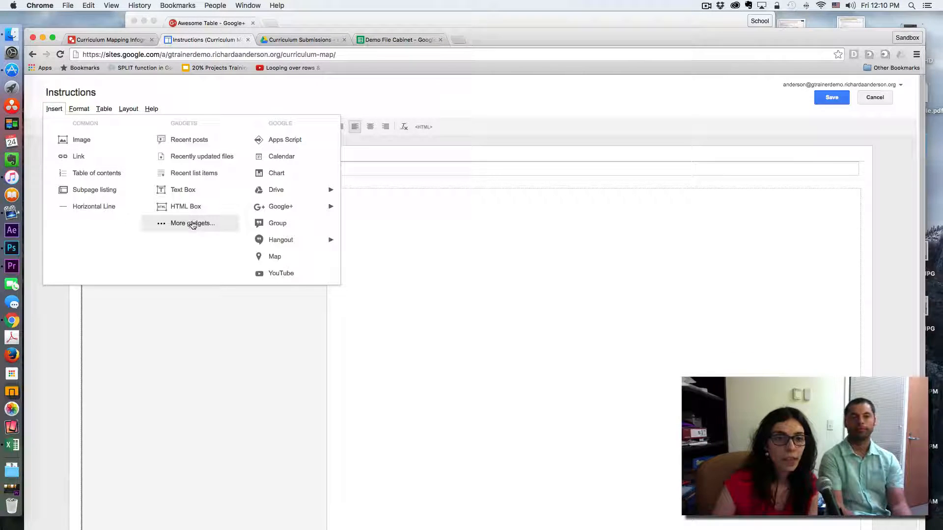
left_click(192, 223)
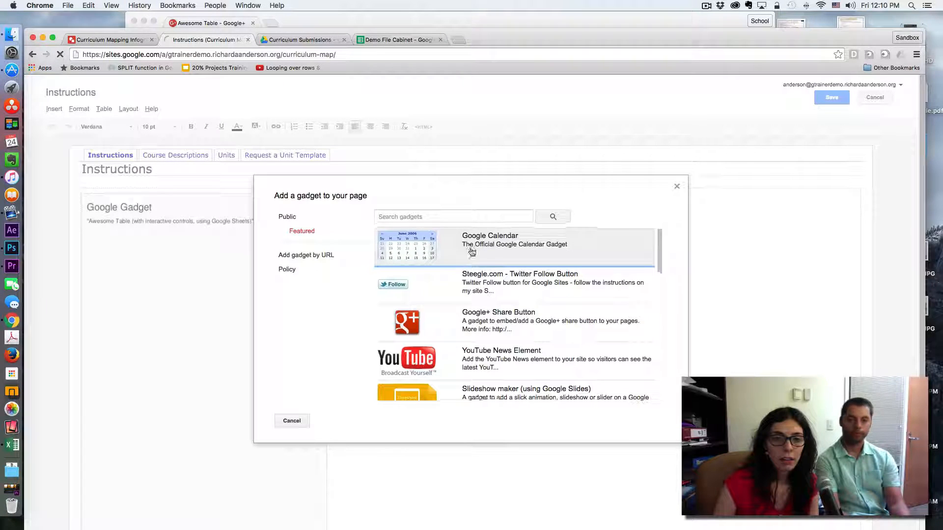
scroll("down", 3)
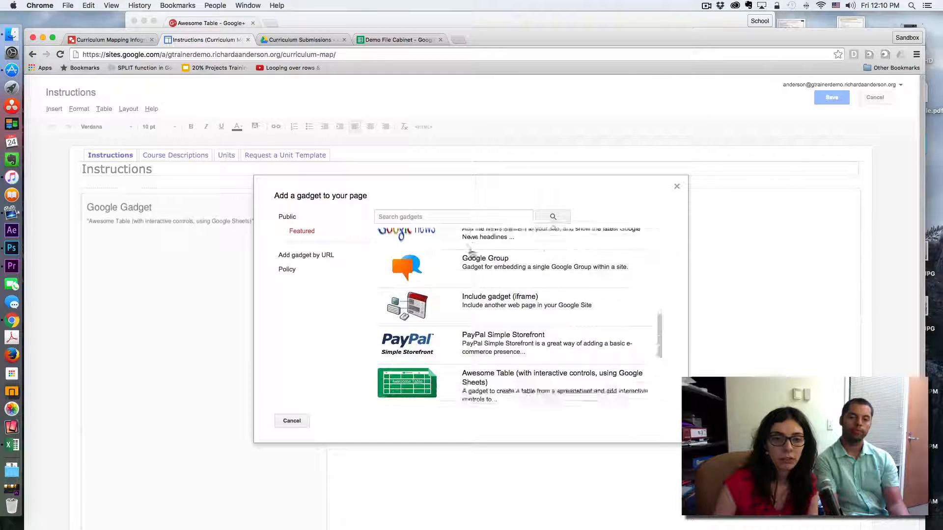
scroll("down", 3)
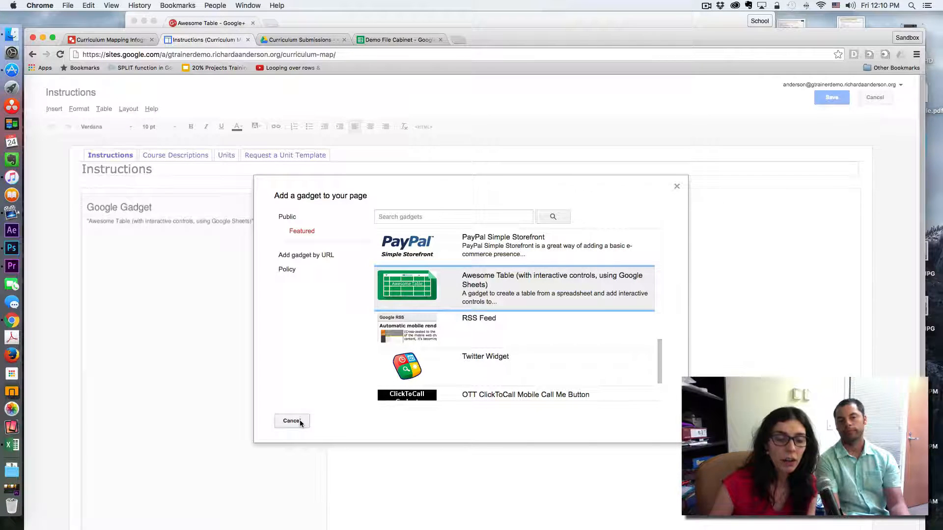
Step: Cancel the gallery, review the existing gadget's General settings, then bring up the Demo File Cabinet spreadsheet
left_click(292, 421)
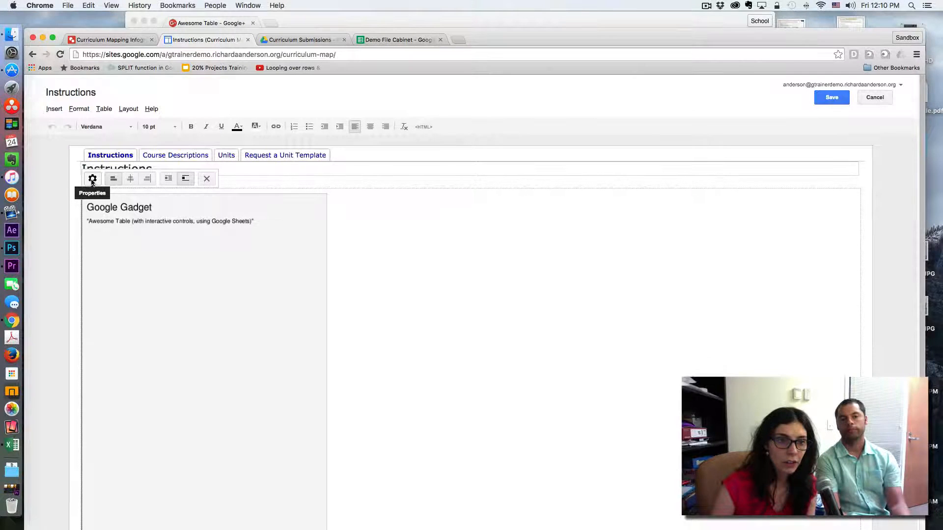
left_click(93, 179)
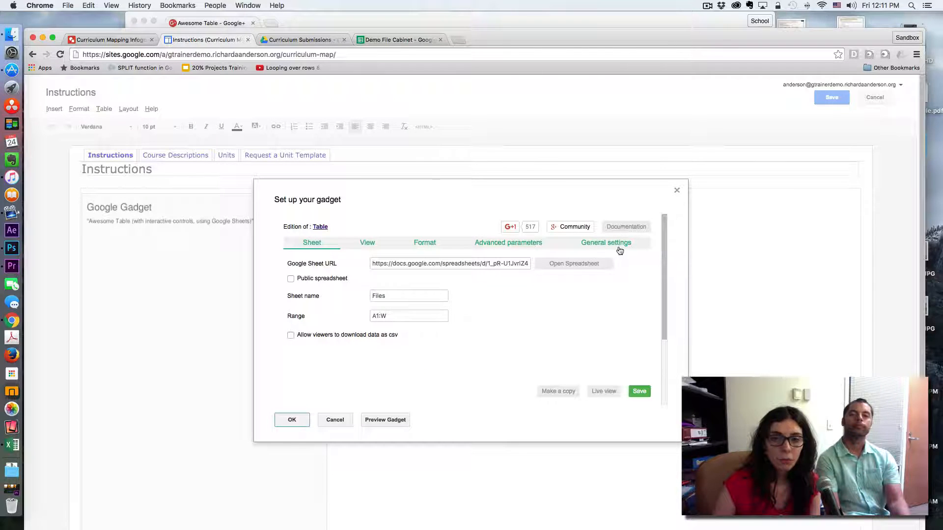
left_click(606, 242)
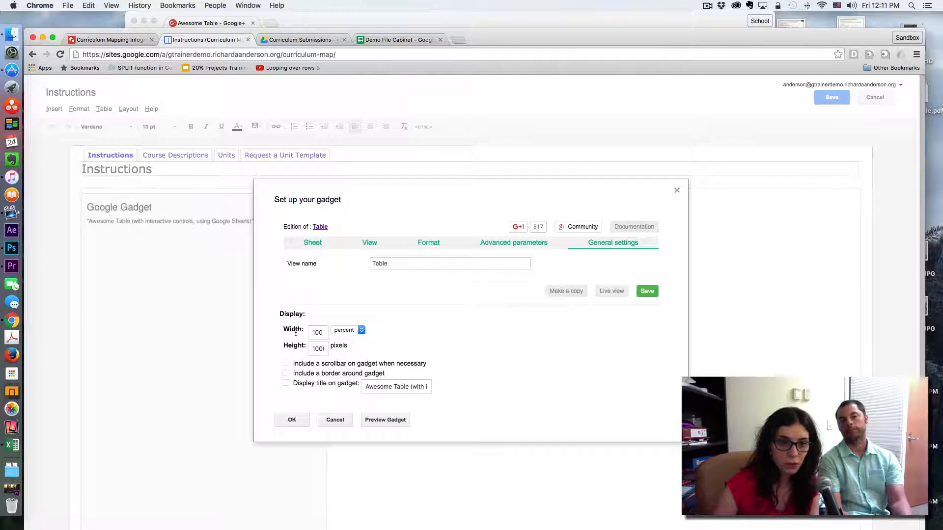
left_click(318, 333)
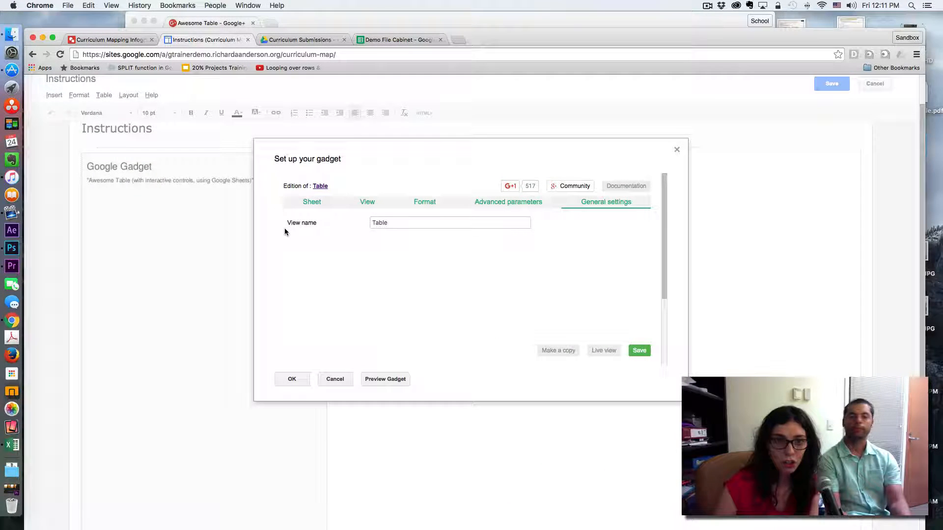
left_click(311, 202)
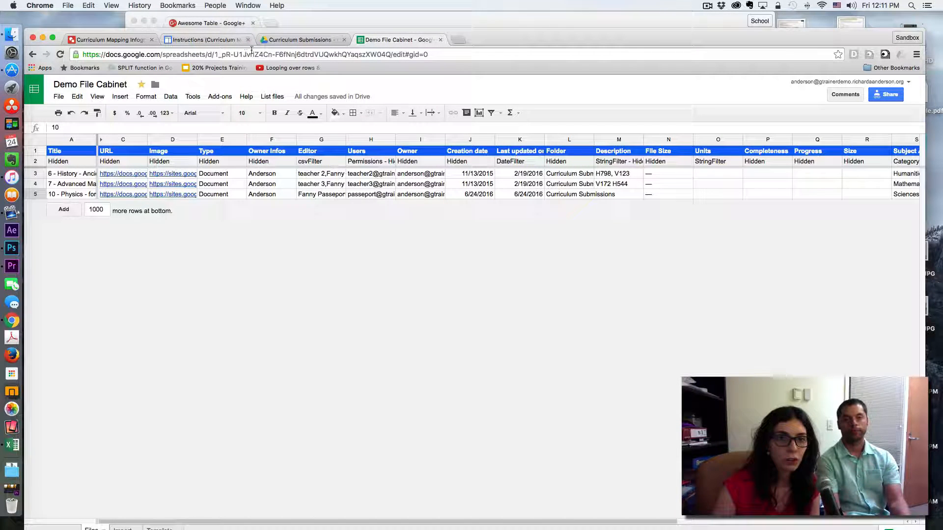
Step: Select the Demo File Cabinet spreadsheet's web address in the address bar
left_click(252, 54)
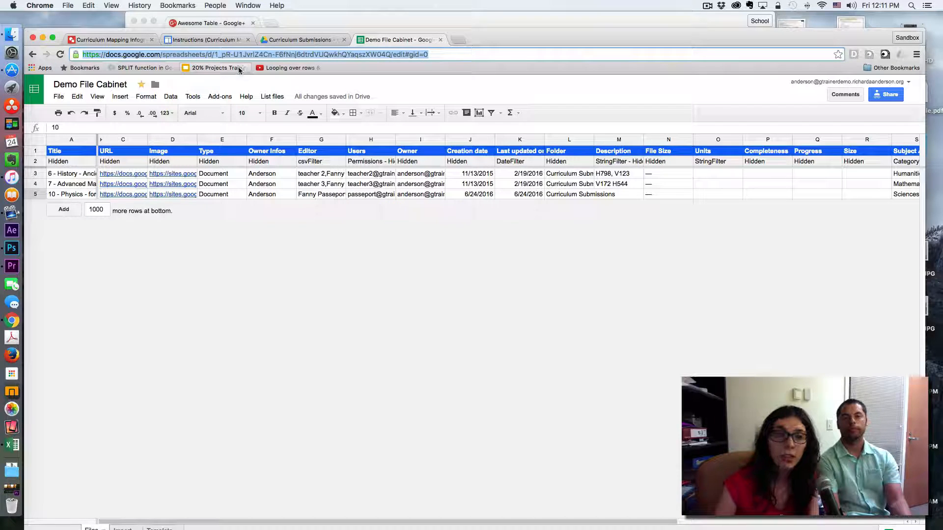
mouse_move(886, 95)
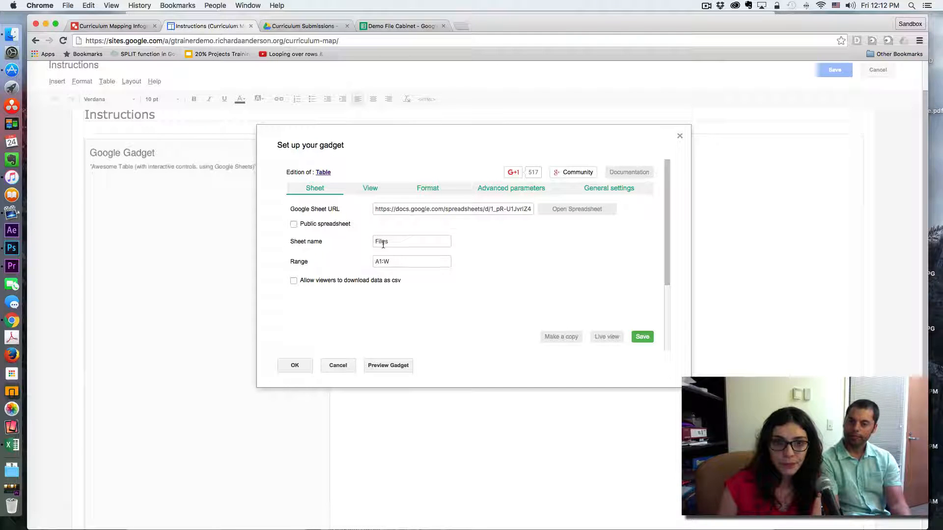
Step: Check the gadget's View settings: Table view type showing 10 items
left_click(370, 187)
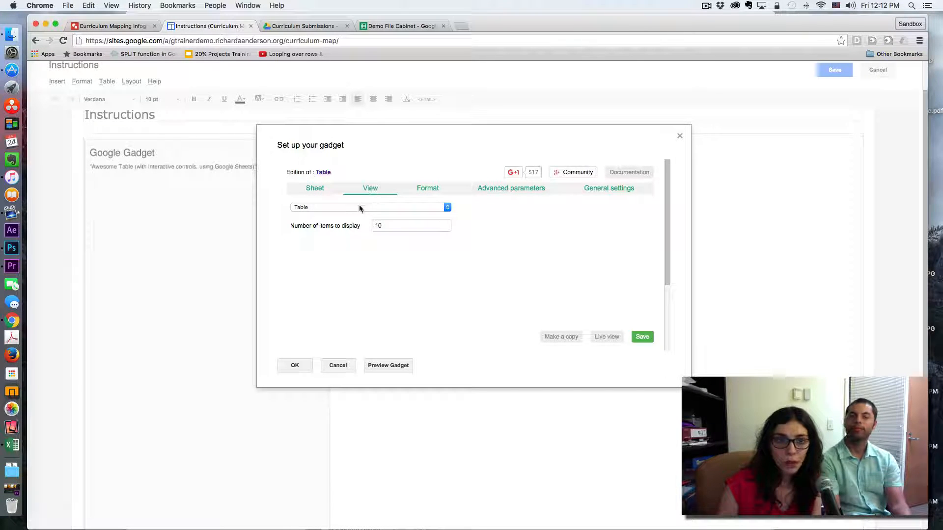
left_click(368, 207)
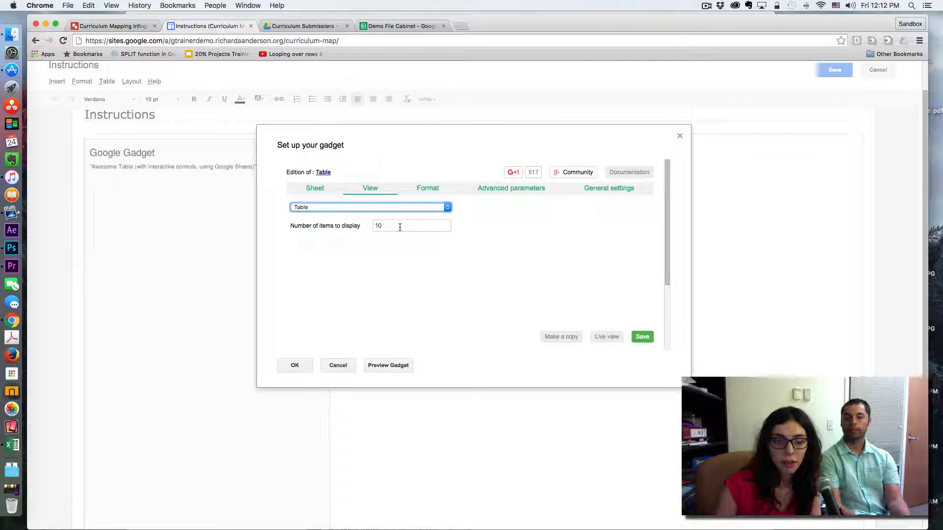
left_click(431, 188)
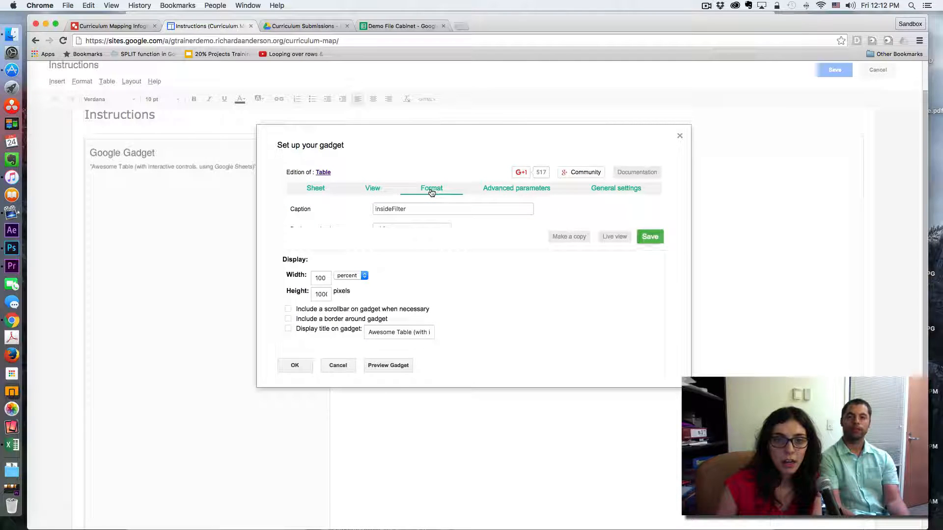
left_click(432, 188)
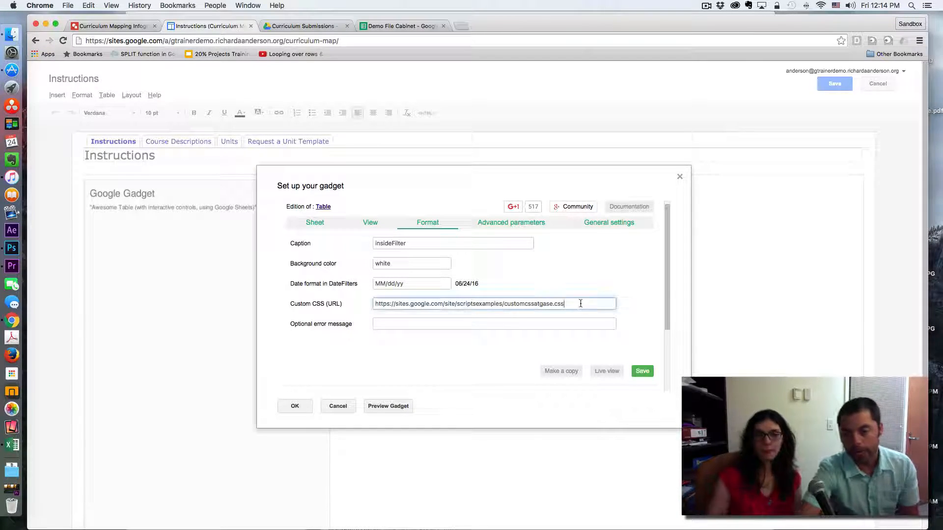
triple_click(469, 303)
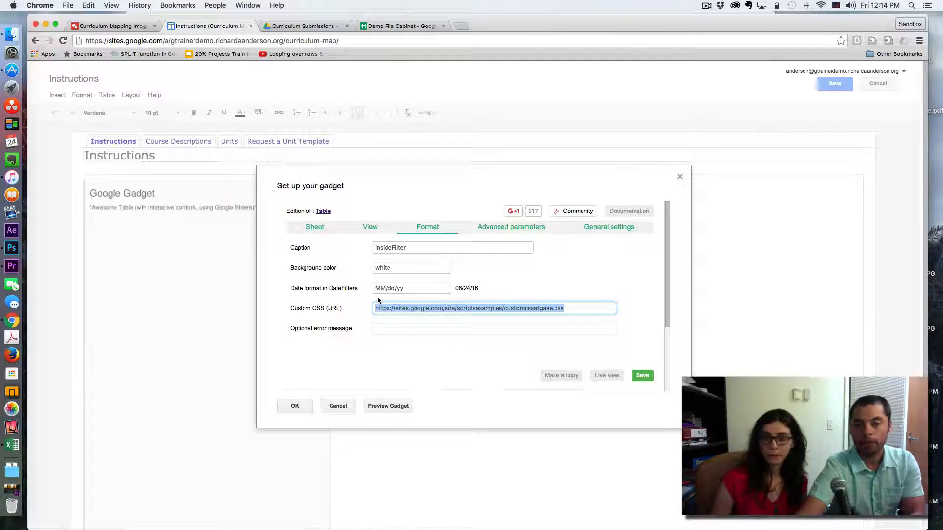
Step: Show the Advanced parameters with the column query and Template!A1:E2 templates range
left_click(511, 227)
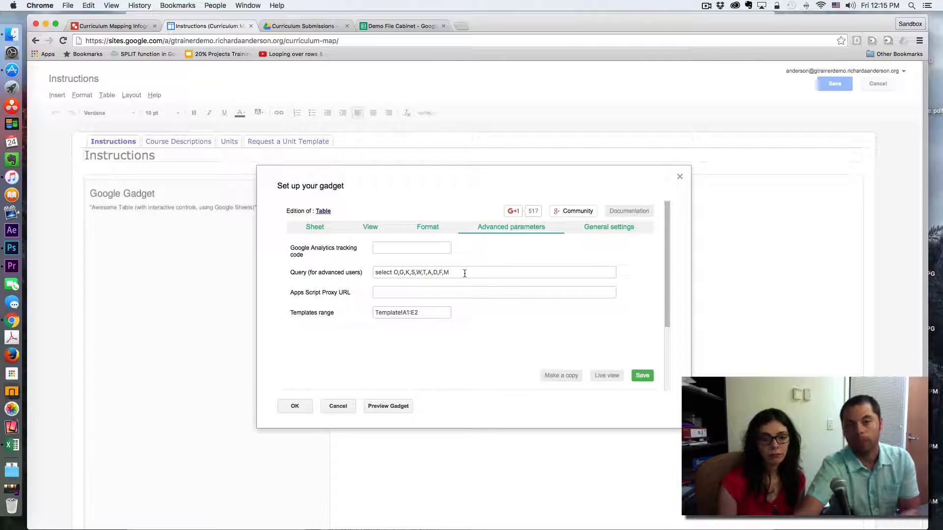
left_click(400, 25)
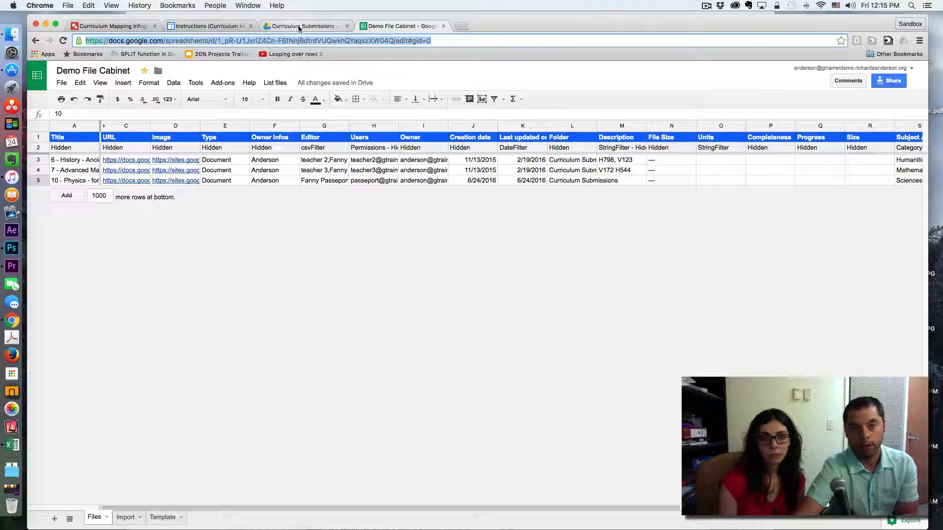
Step: Back on the Sites page, inspect the column letters in the advanced Query field
left_click(209, 25)
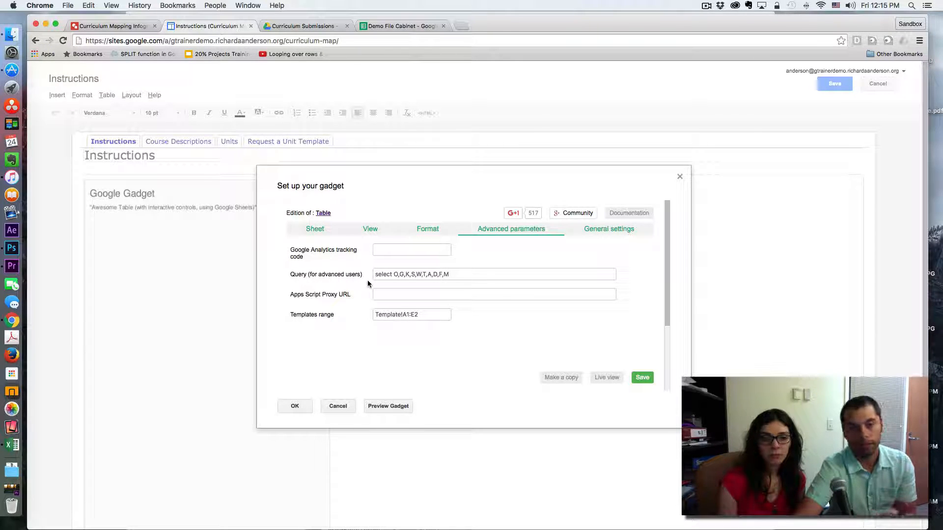
left_click(389, 274)
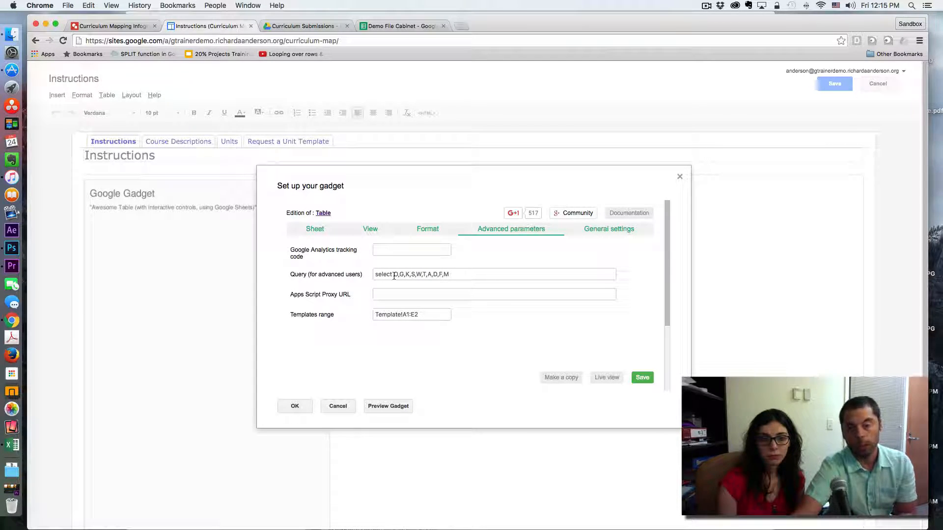
left_click(422, 274)
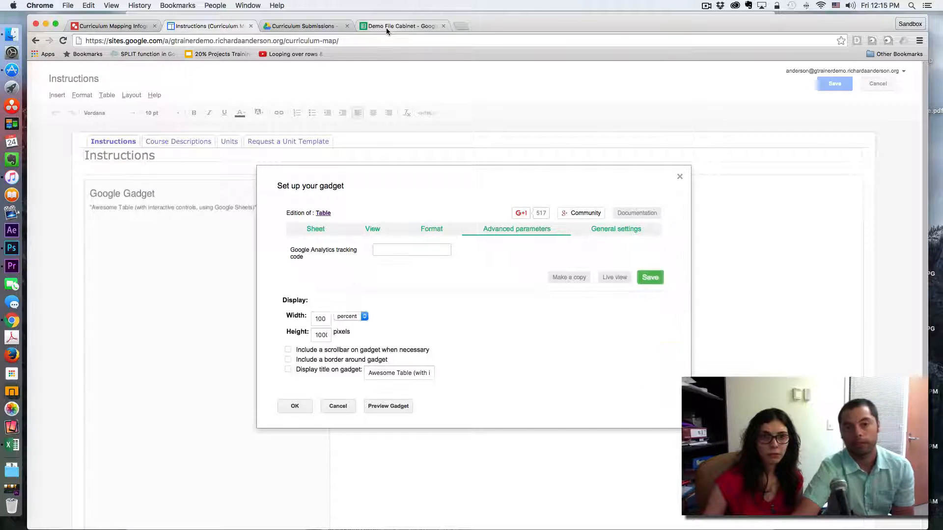
Step: Check the History unit's Editor cell, teacher 2,Fanny Passeport, in the Demo File Cabinet sheet
left_click(400, 25)
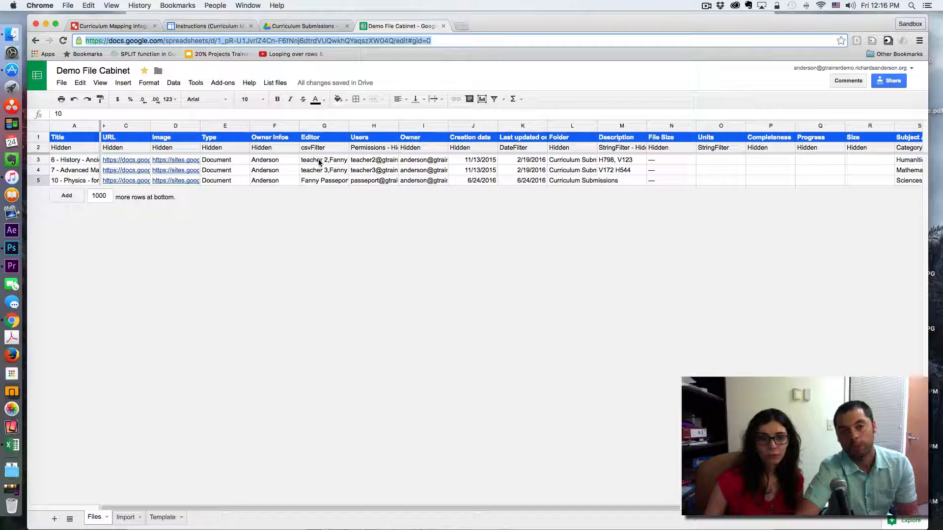
left_click(323, 159)
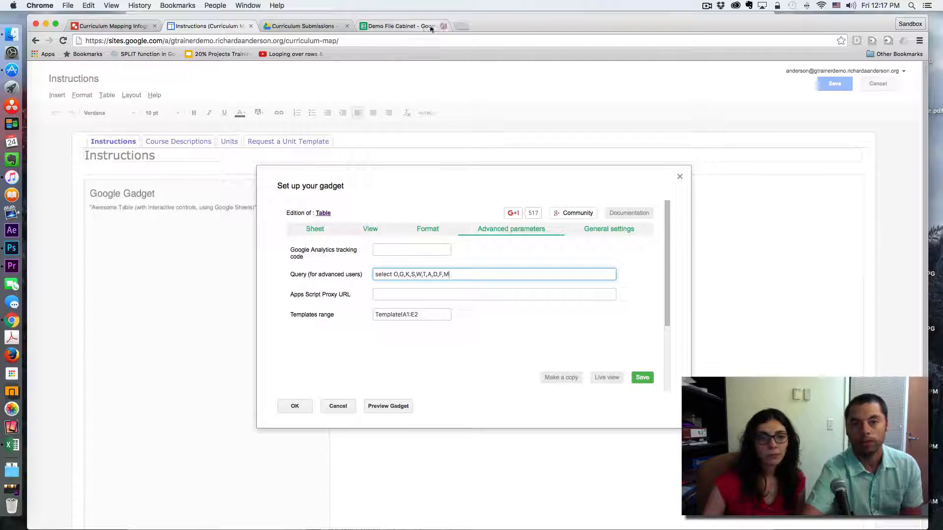
left_click(399, 26)
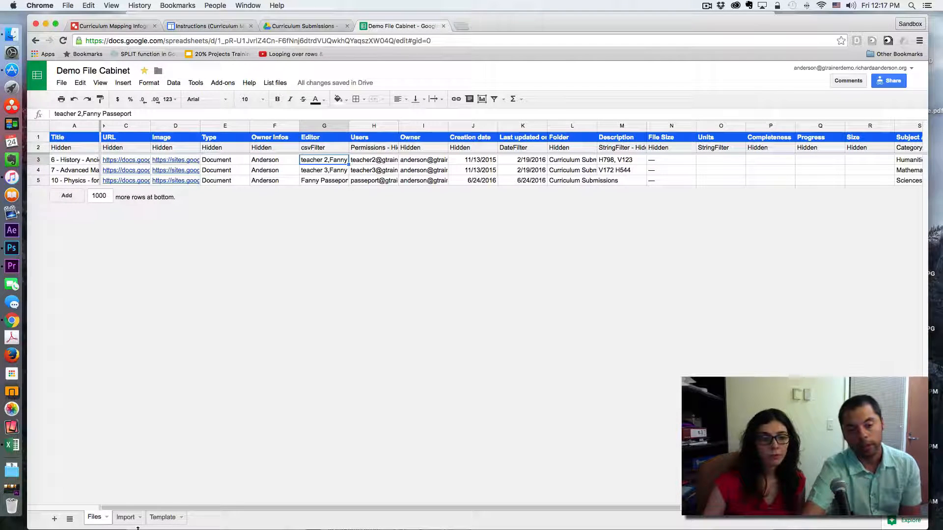
Step: Show the Template sheet holding the Units, Folder, Progress and Size HTML layouts
left_click(162, 517)
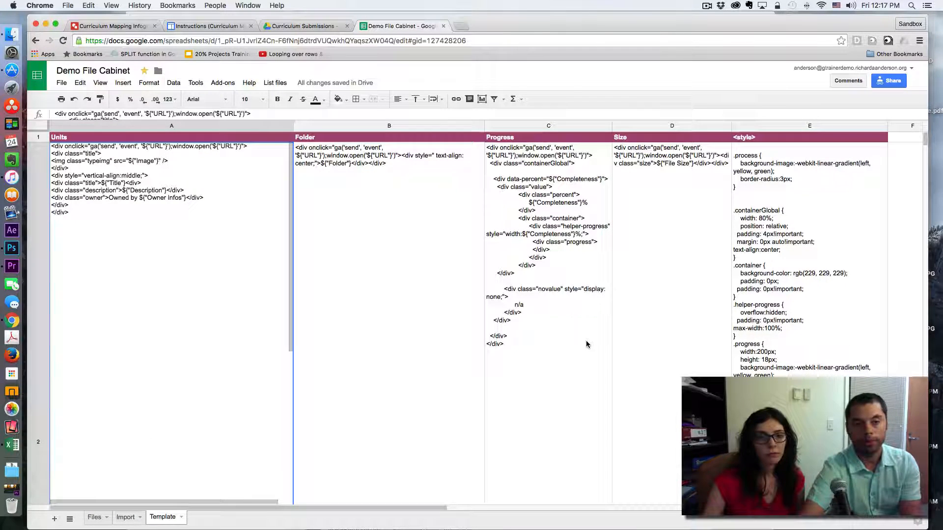
mouse_move(349, 341)
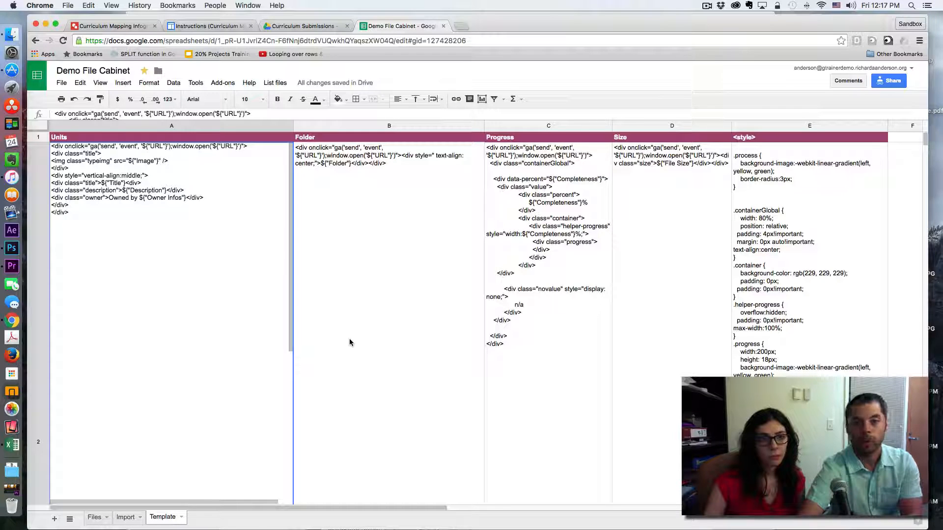
mouse_move(384, 311)
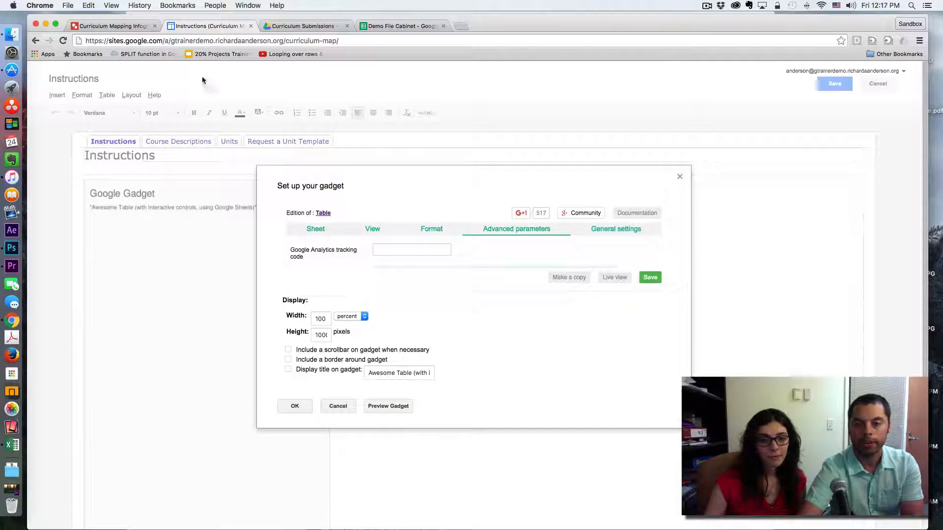
Step: Enter the query 'select O,G,K,S,W,T,A,D,F,M', save the gadget settings and save the page
type("select O,G,K,S,W,T,A,D,F,M")
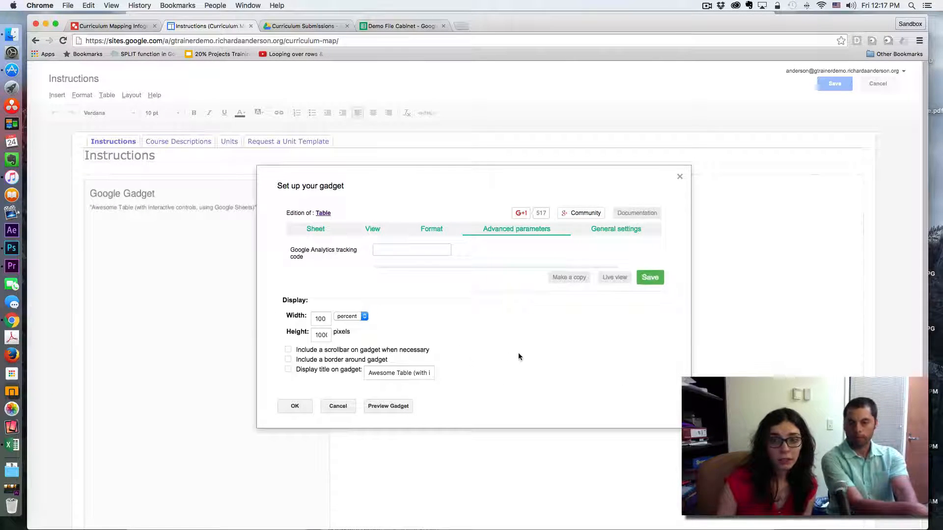
type("select O,G,K,S,W,T,A,D,F,M")
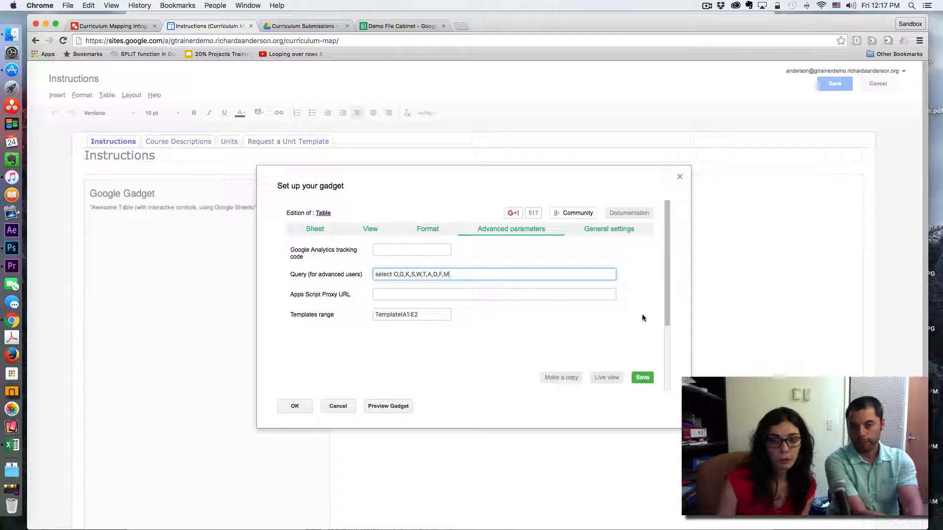
left_click(641, 378)
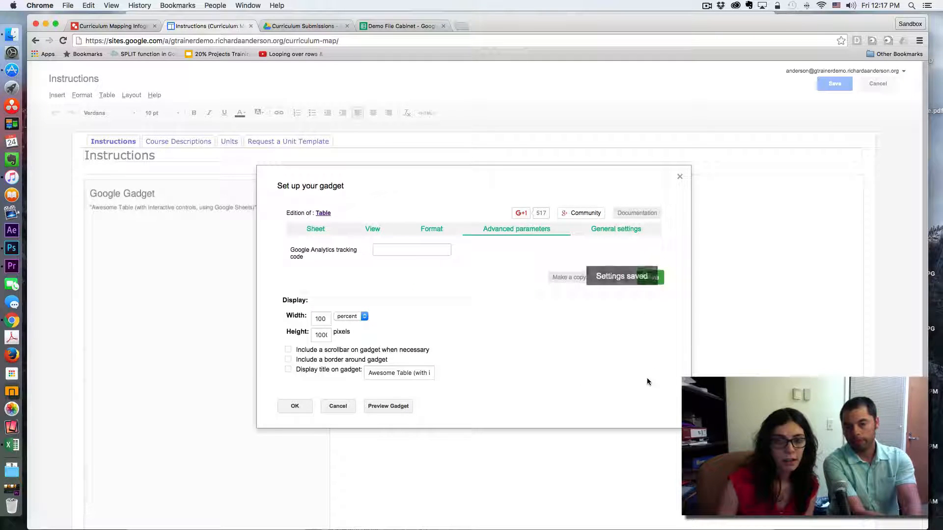
left_click(295, 406)
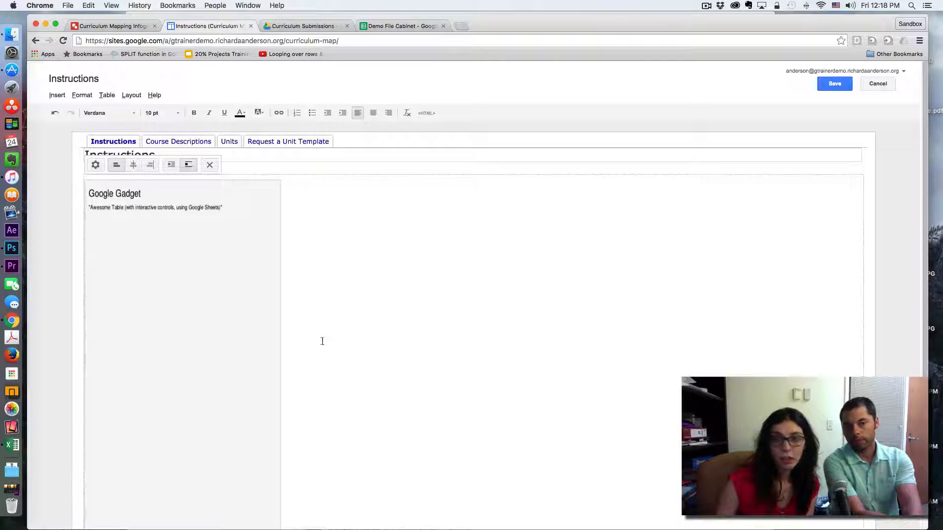
left_click(834, 84)
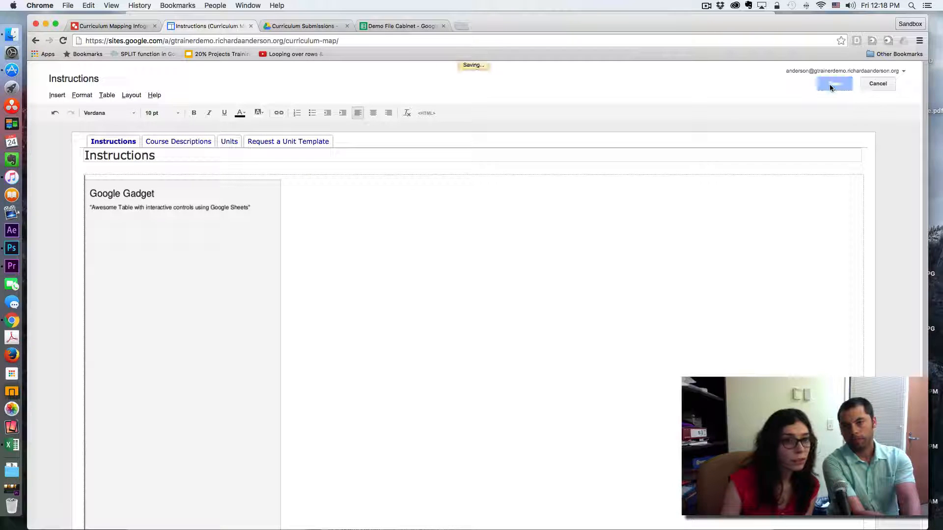
left_click(834, 84)
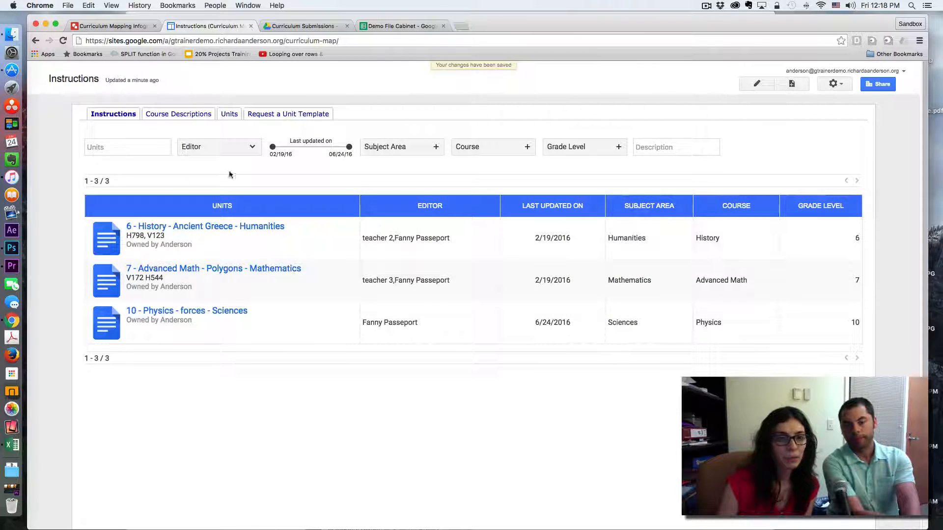
mouse_move(683, 280)
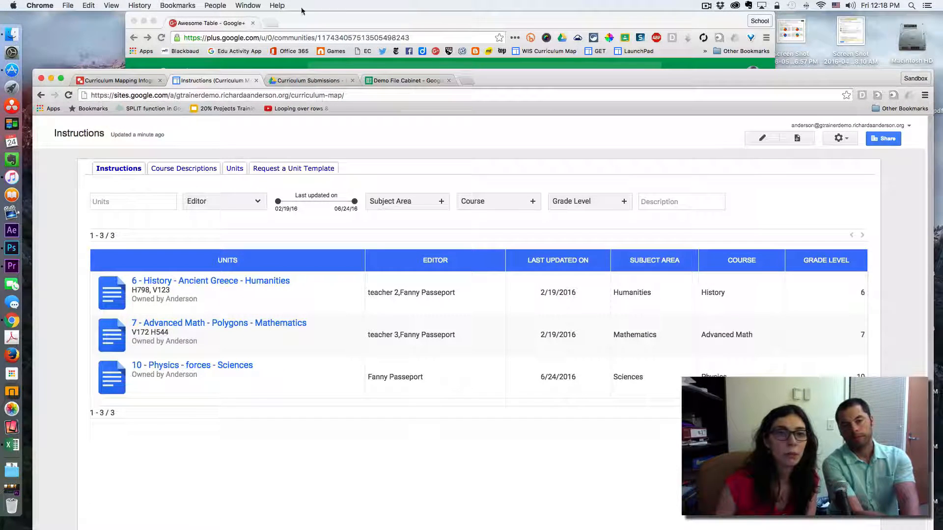
Step: Open the community post's screenshot of Awesome Table embedded in the new Google Sites
left_click(210, 23)
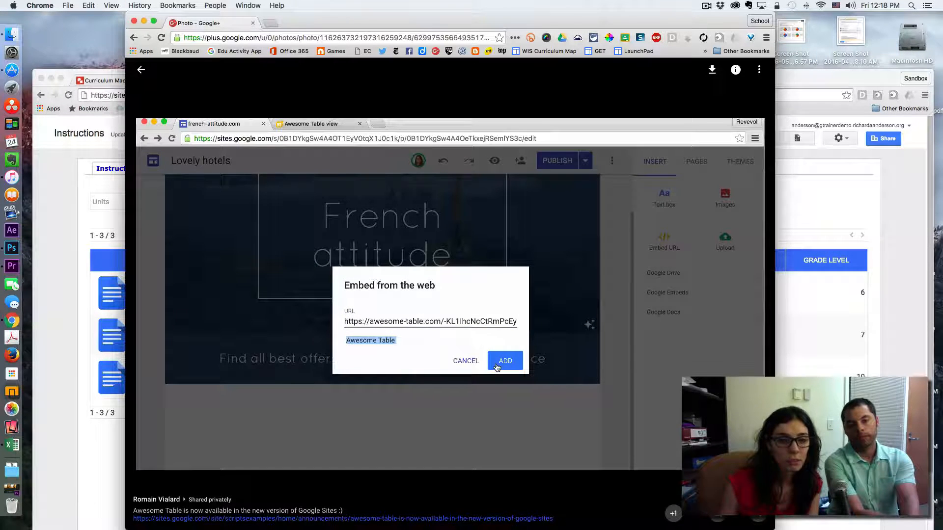
left_click(505, 360)
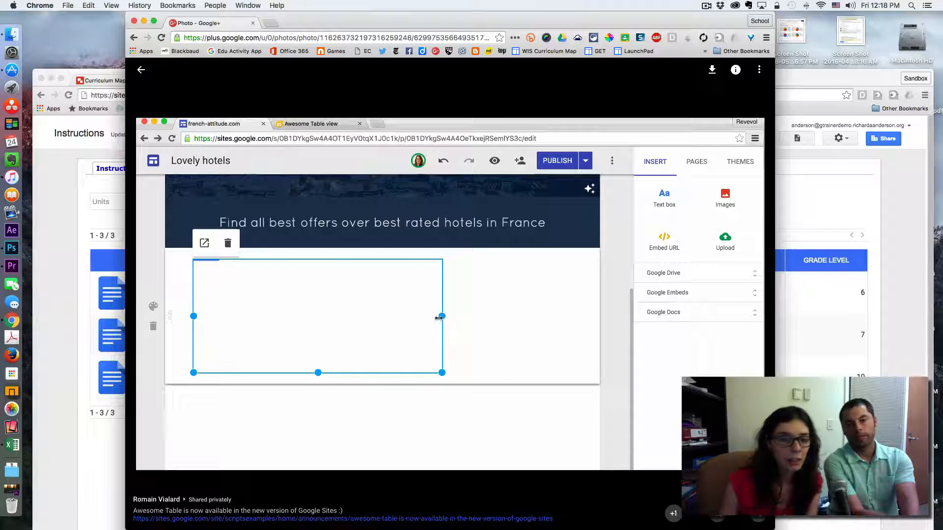